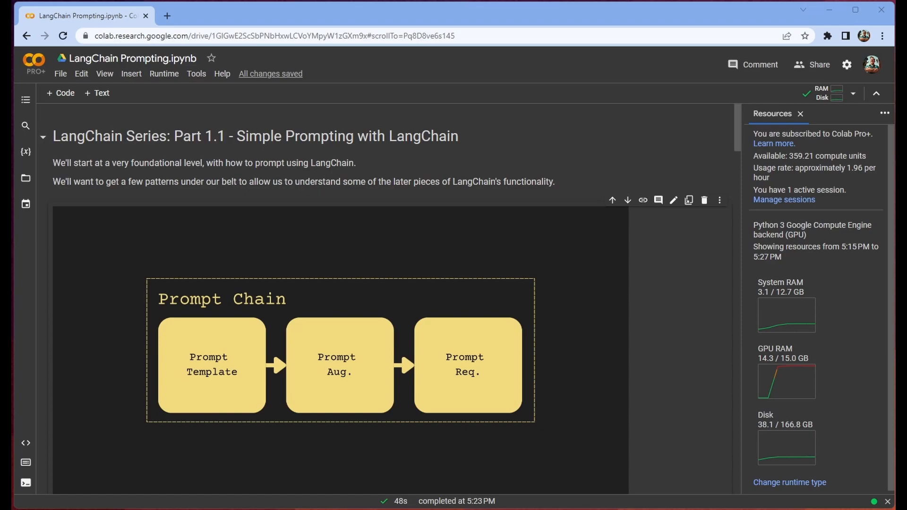
pyautogui.moveTo(705, 322)
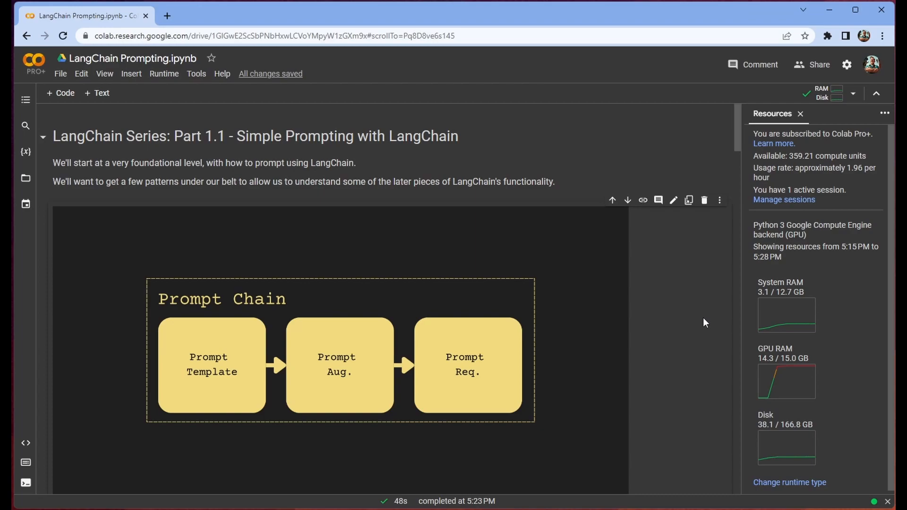
pyautogui.moveTo(688, 336)
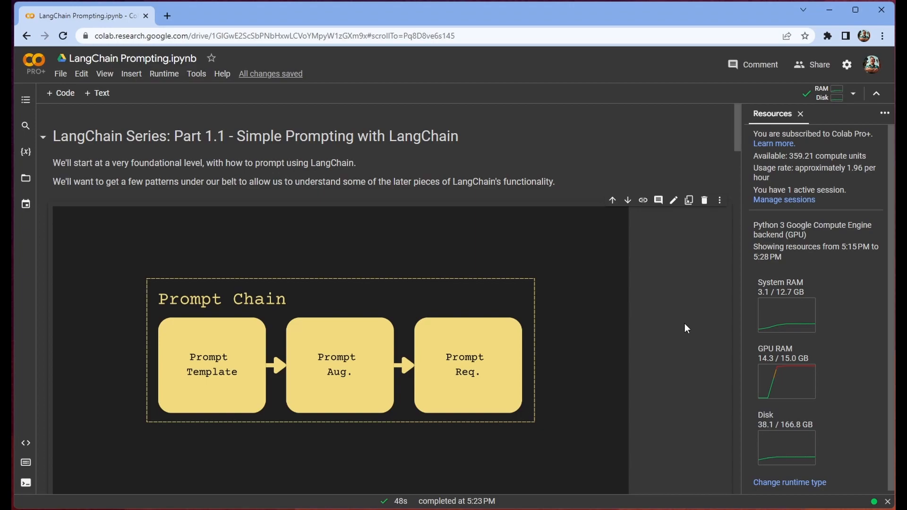
# Step: Scroll to the 'Setting up our LLM' section with its pip install cell
pyautogui.scroll(-3)
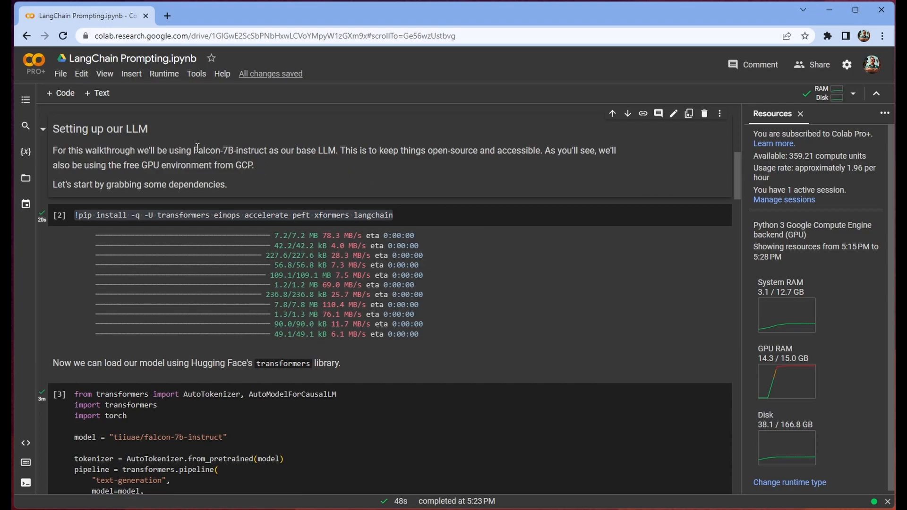
pyautogui.moveTo(379, 193)
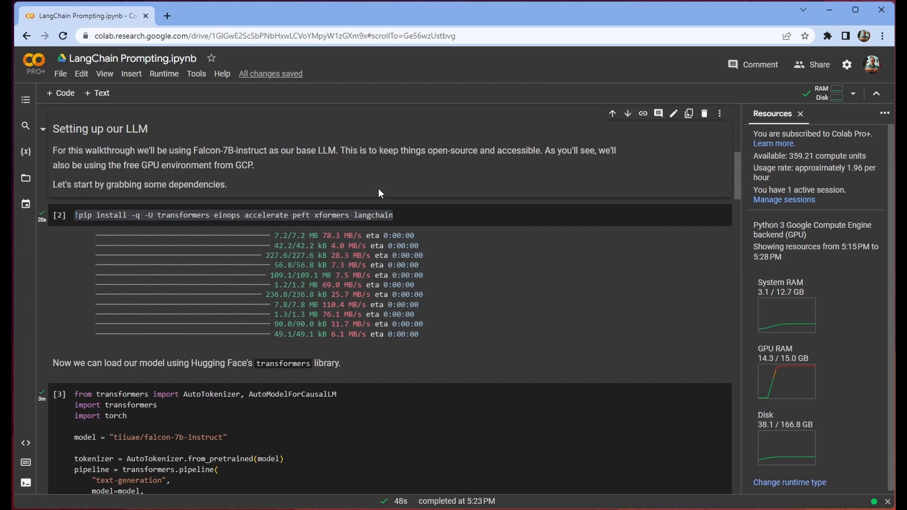
pyautogui.moveTo(485, 202)
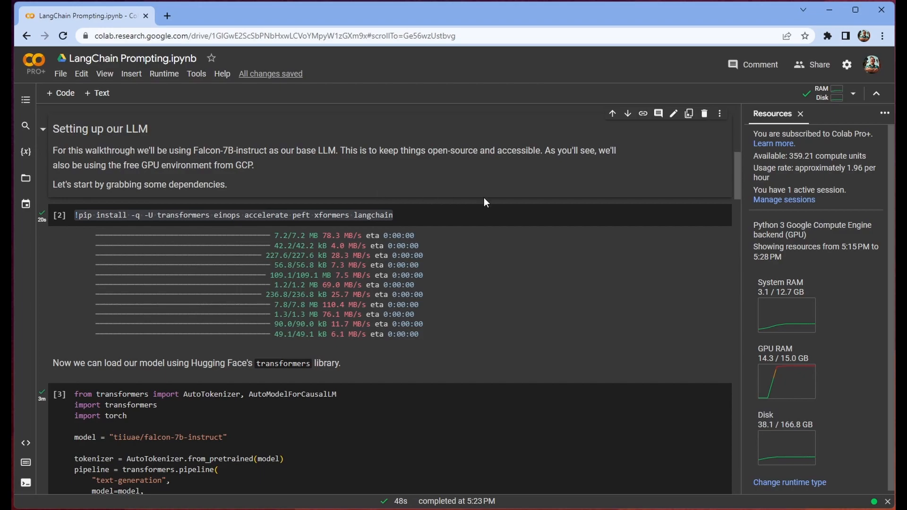
pyautogui.moveTo(580, 18)
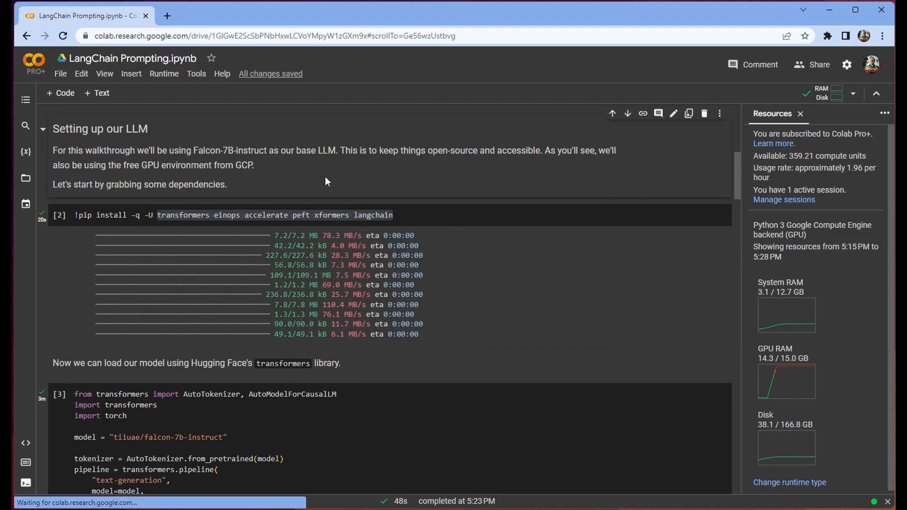
# Step: Review the Falcon-7B-instruct pipeline setup code, highlighting parts of it
pyautogui.scroll(-3)
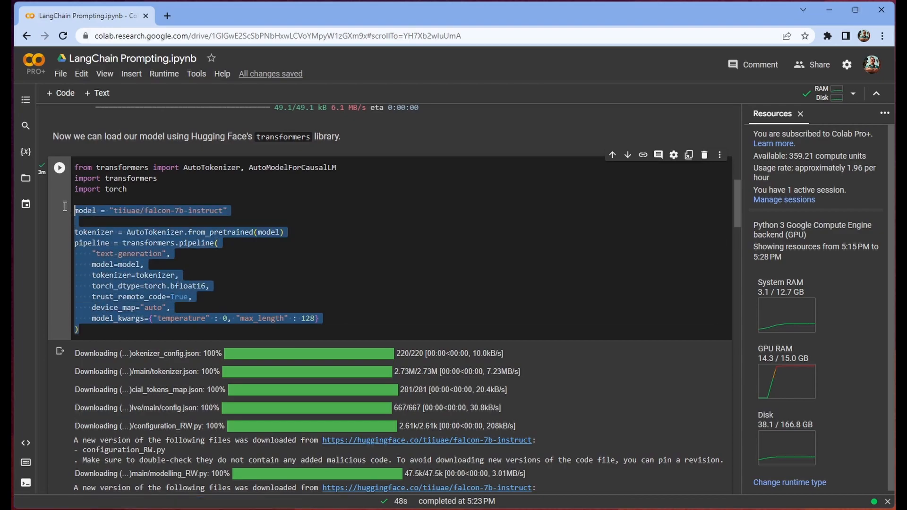
pyautogui.click(222, 210)
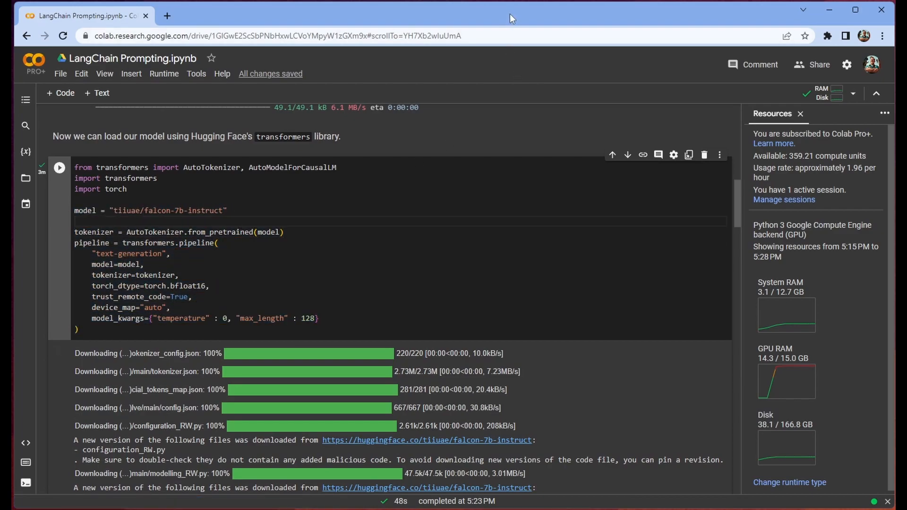
pyautogui.moveTo(625, 72)
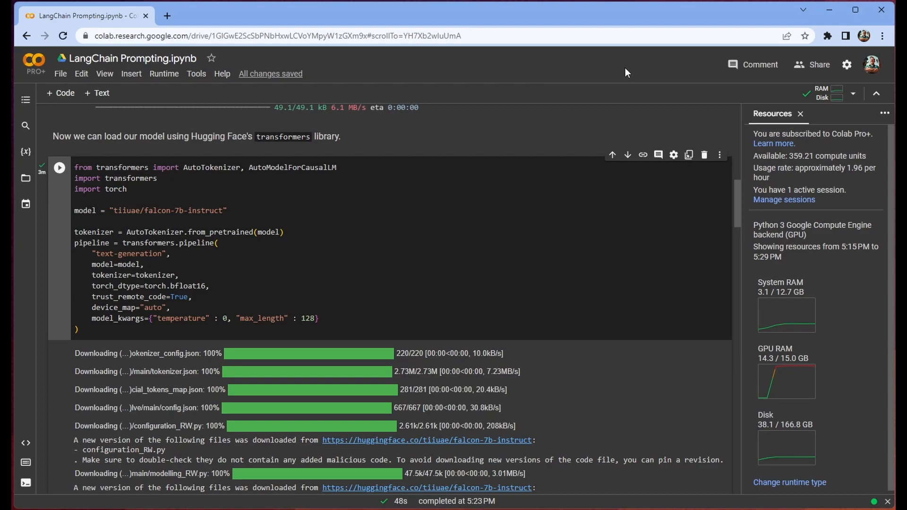
pyautogui.doubleClick(128, 253)
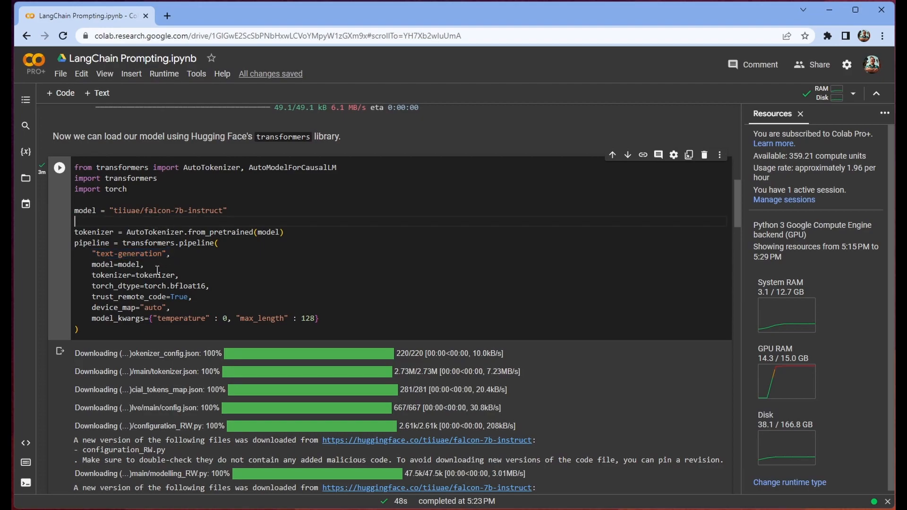
pyautogui.doubleClick(116, 265)
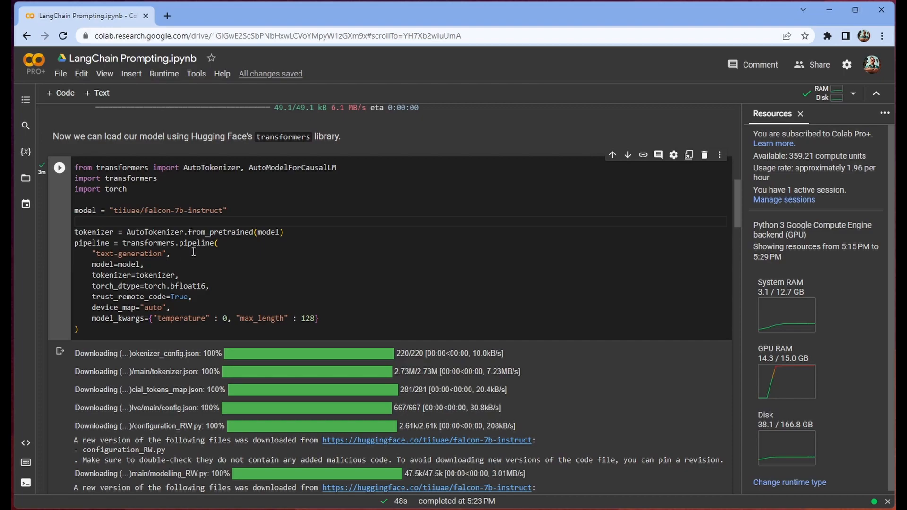
pyautogui.doubleClick(258, 232)
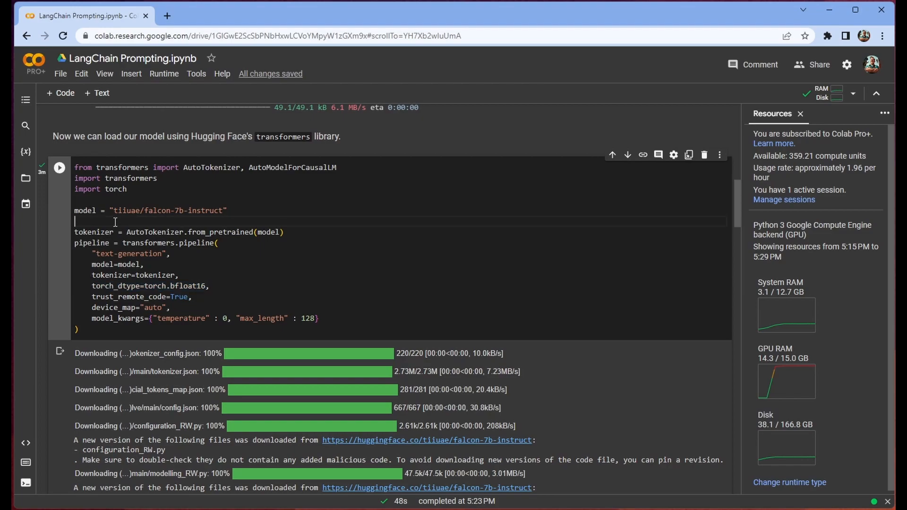
pyautogui.moveTo(195, 307)
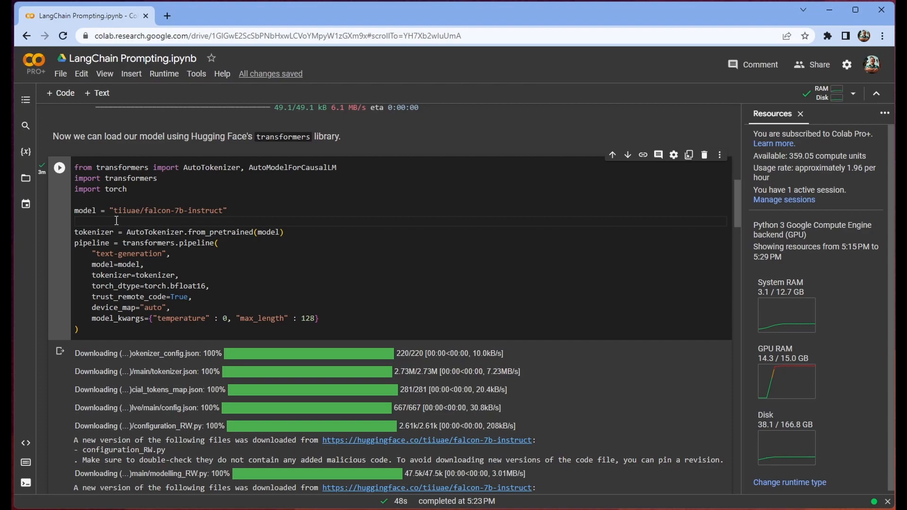
# Step: Highlight the model_kwargs line with temperature and max_length, then clear it
pyautogui.tripleClick(203, 318)
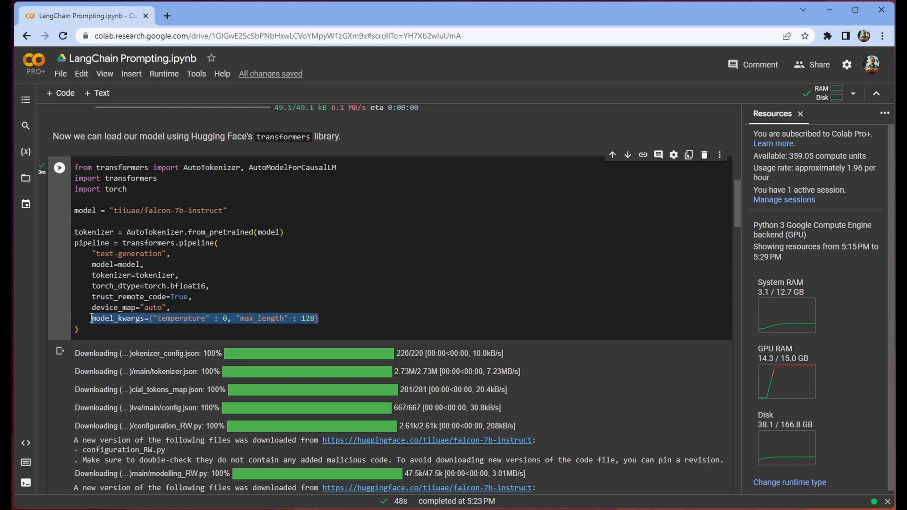
pyautogui.click(134, 221)
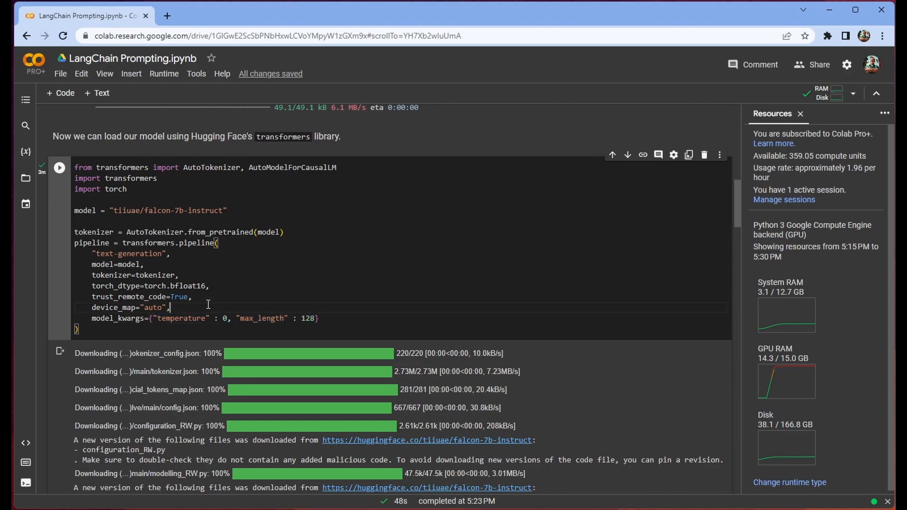
pyautogui.moveTo(559, 78)
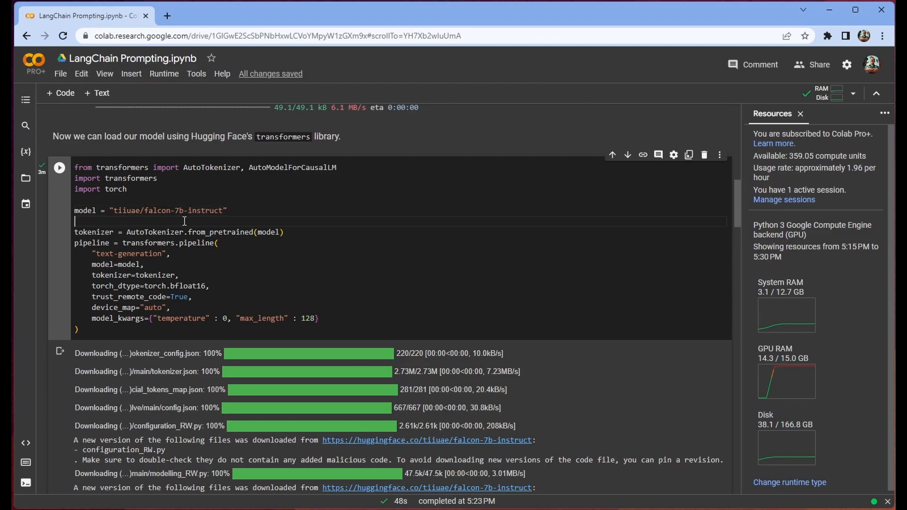
pyautogui.moveTo(358, 327)
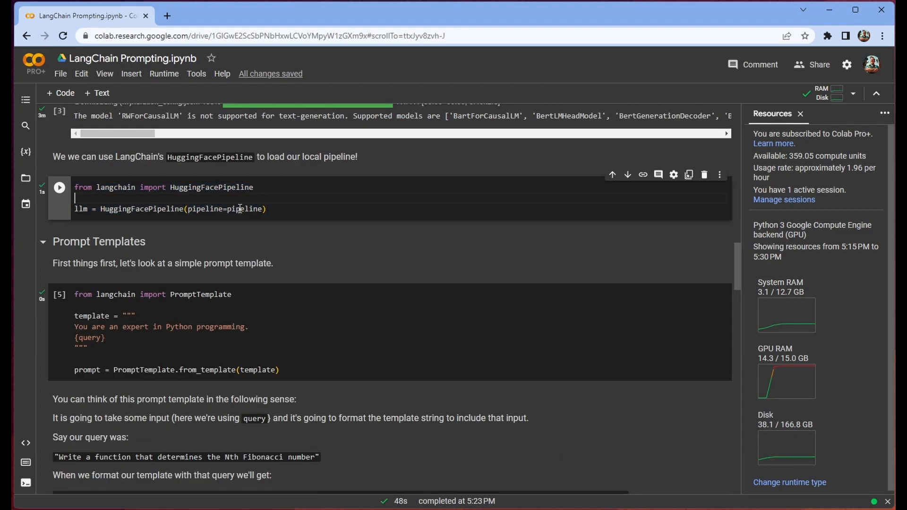
# Step: Highlight the pipeline passed to HuggingFacePipeline before the Prompt Templates section
pyautogui.doubleClick(211, 187)
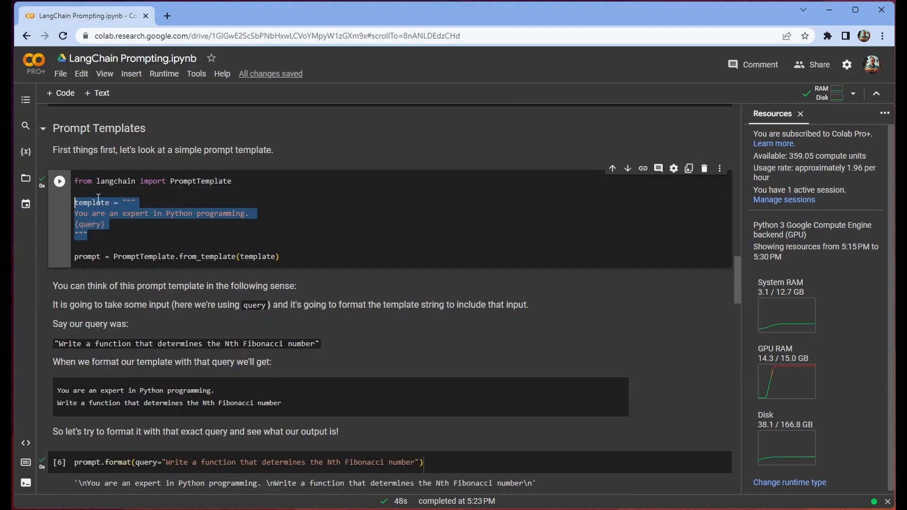
# Step: Review the Python-expert template and its PromptTemplate.from_template call
pyautogui.click(93, 243)
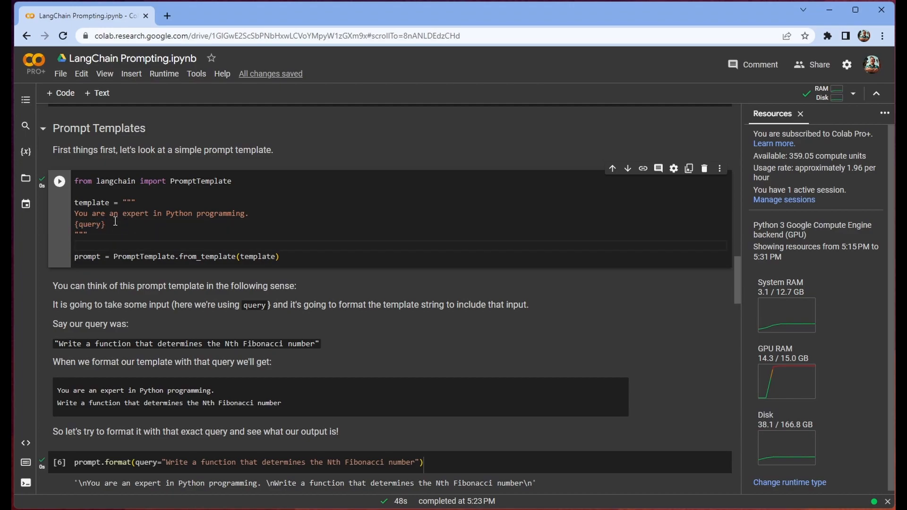
pyautogui.moveTo(127, 236)
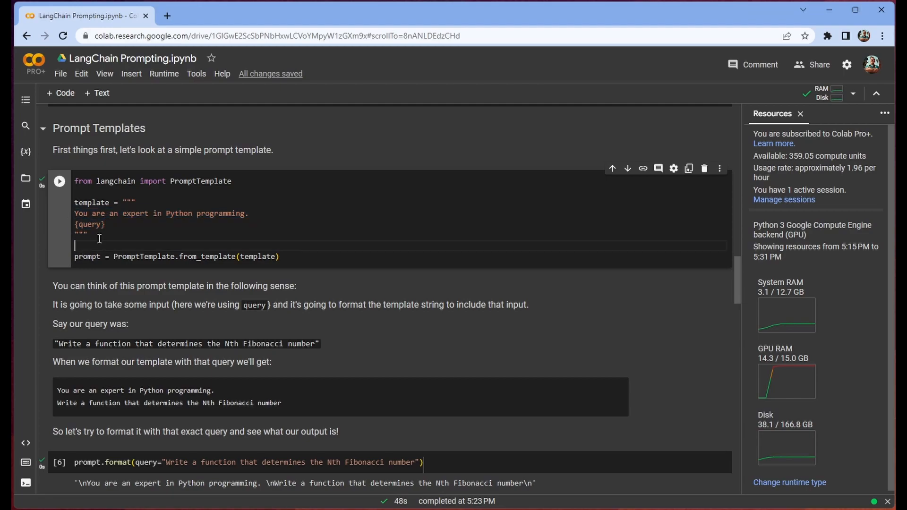
pyautogui.click(91, 235)
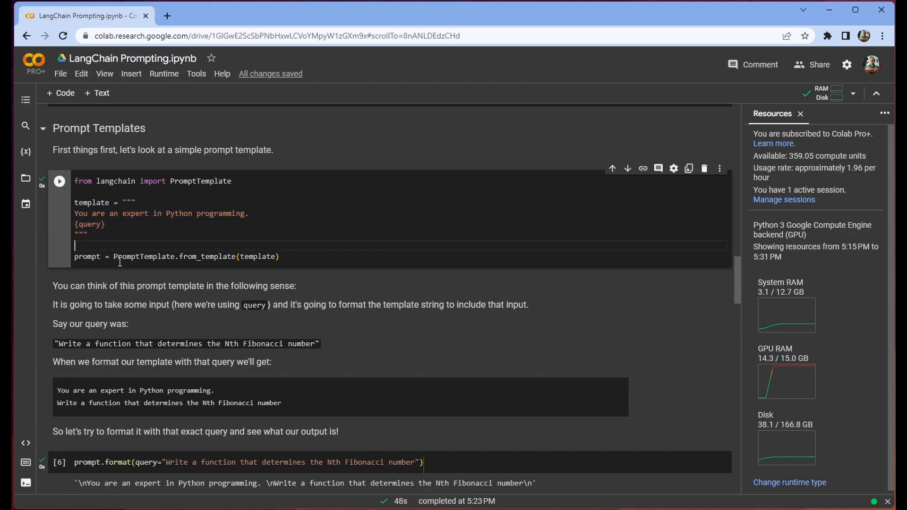
pyautogui.doubleClick(142, 256)
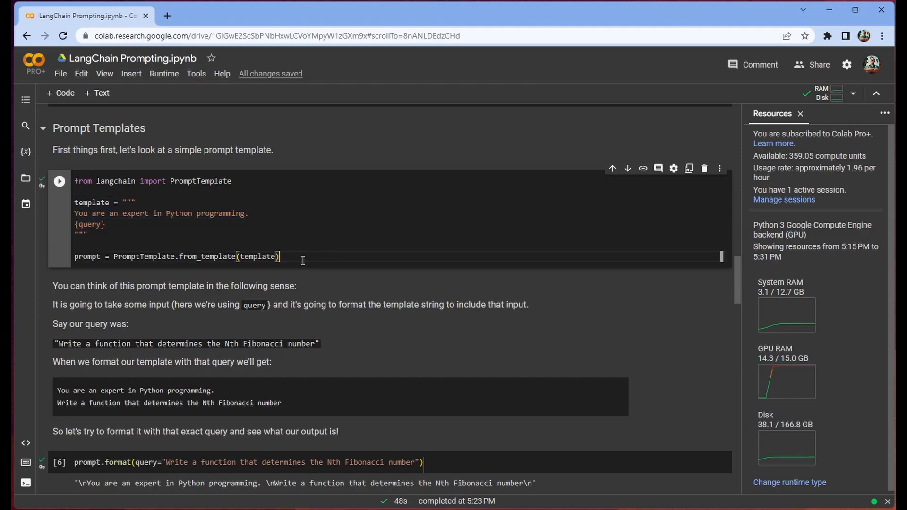
pyautogui.click(100, 256)
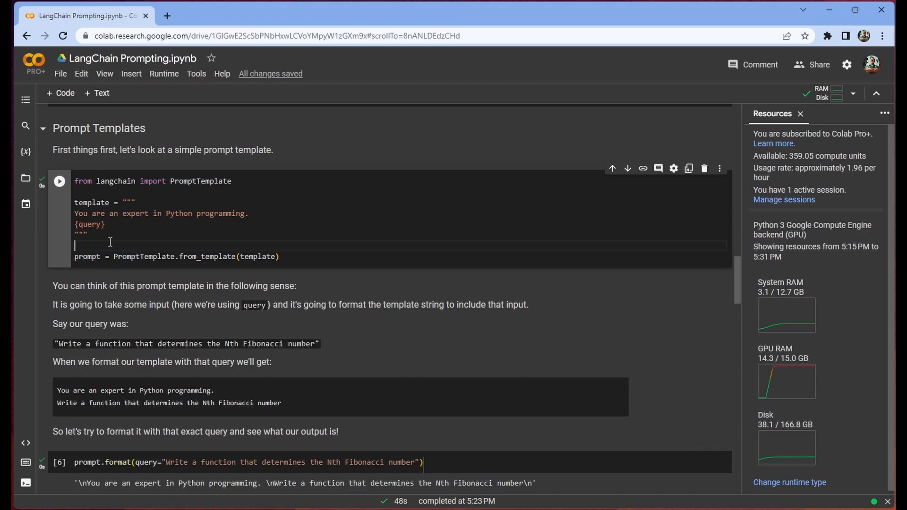
# Step: Scroll to the prompt.format output and the two-input JavaScript template example
pyautogui.scroll(-3)
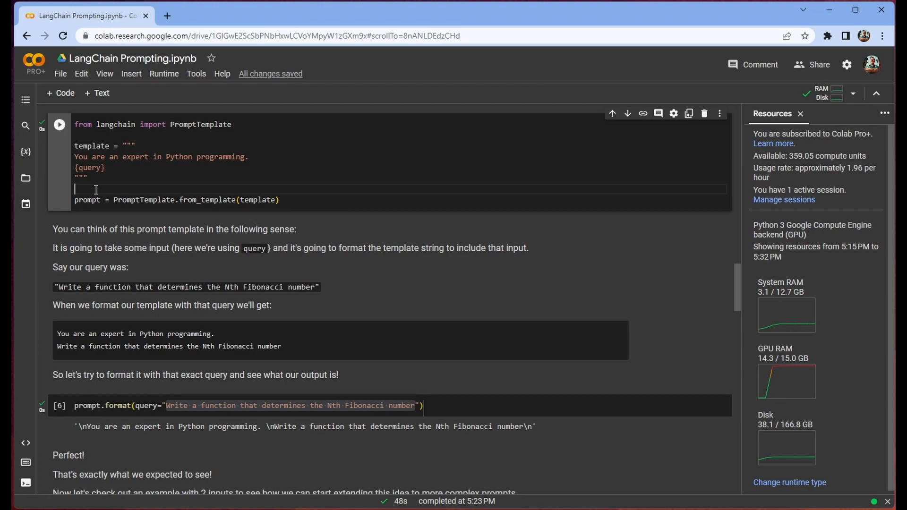
pyautogui.moveTo(189, 181)
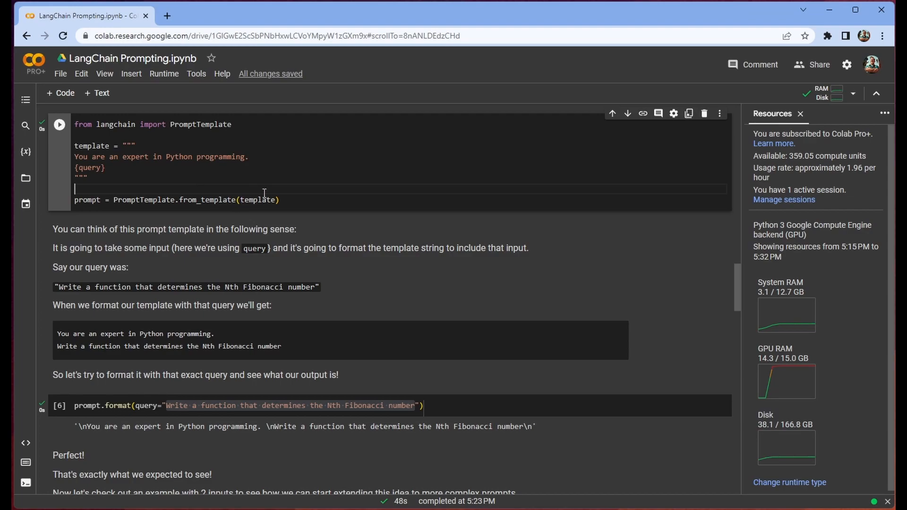
pyautogui.moveTo(296, 191)
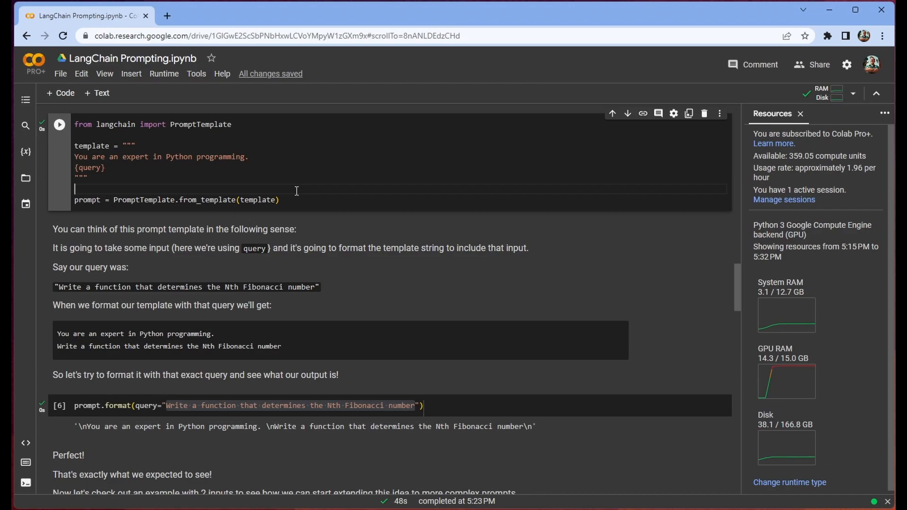
pyautogui.scroll(-3)
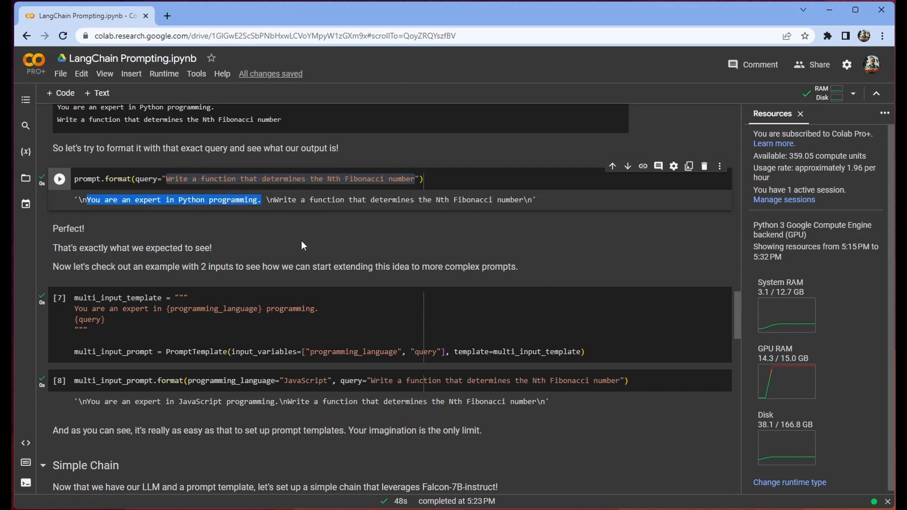
pyautogui.scroll(-3)
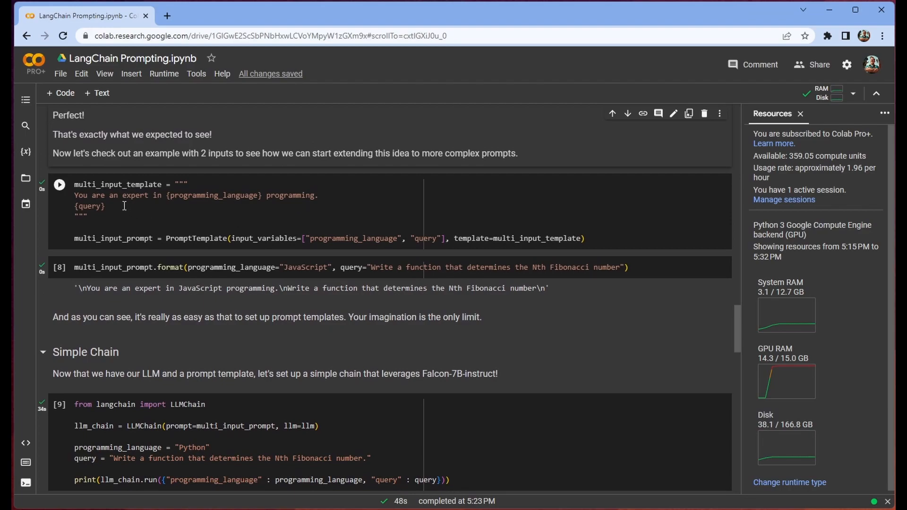
pyautogui.moveTo(74, 195); pyautogui.dragTo(105, 207)
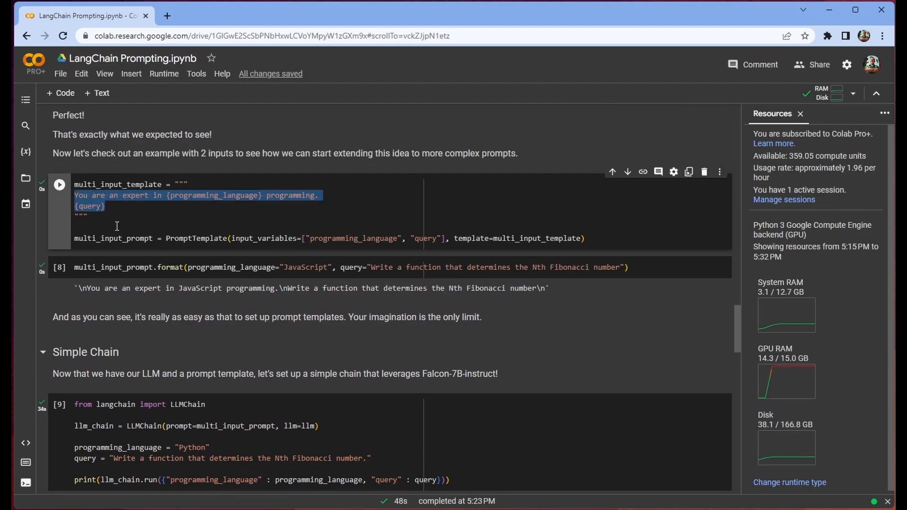
pyautogui.click(265, 199)
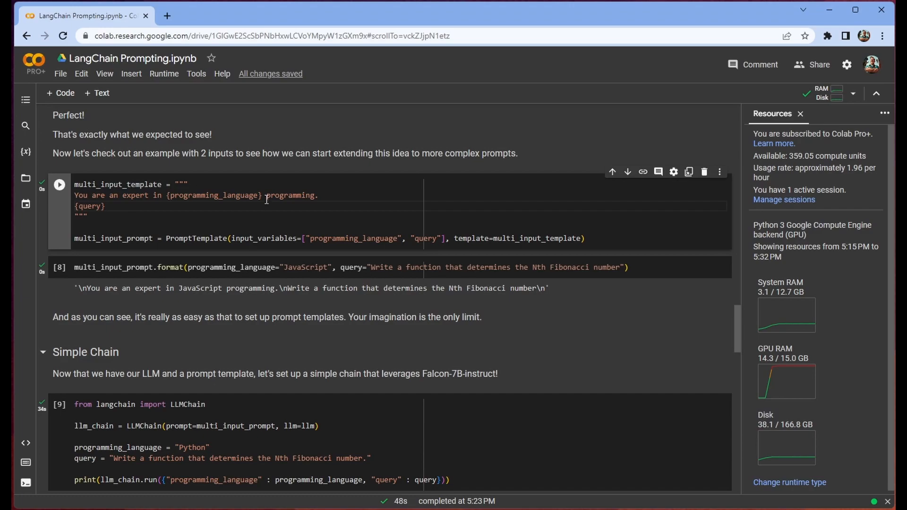
pyautogui.doubleClick(214, 195)
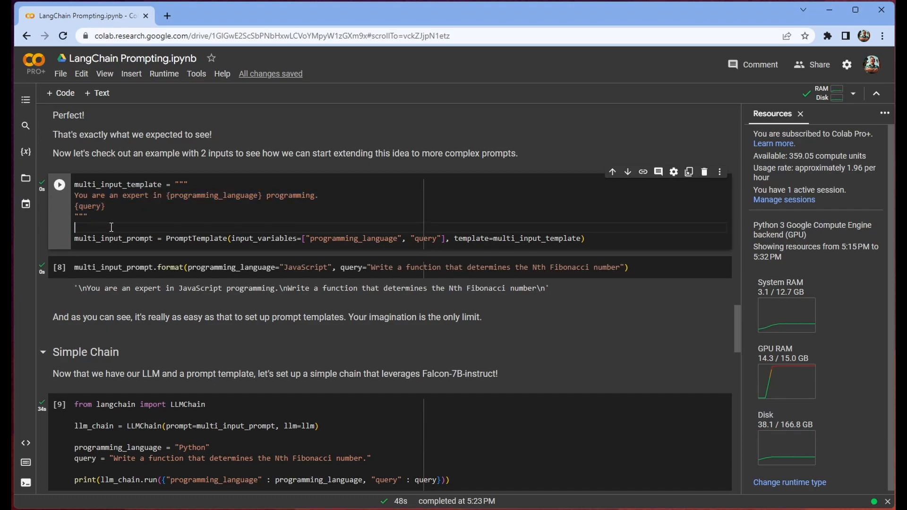
pyautogui.moveTo(232, 238); pyautogui.dragTo(430, 238)
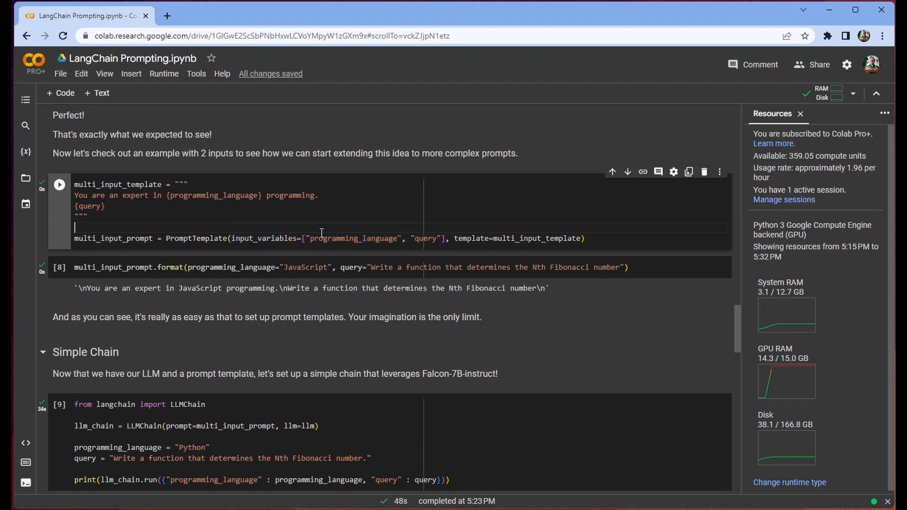
pyautogui.moveTo(291, 224)
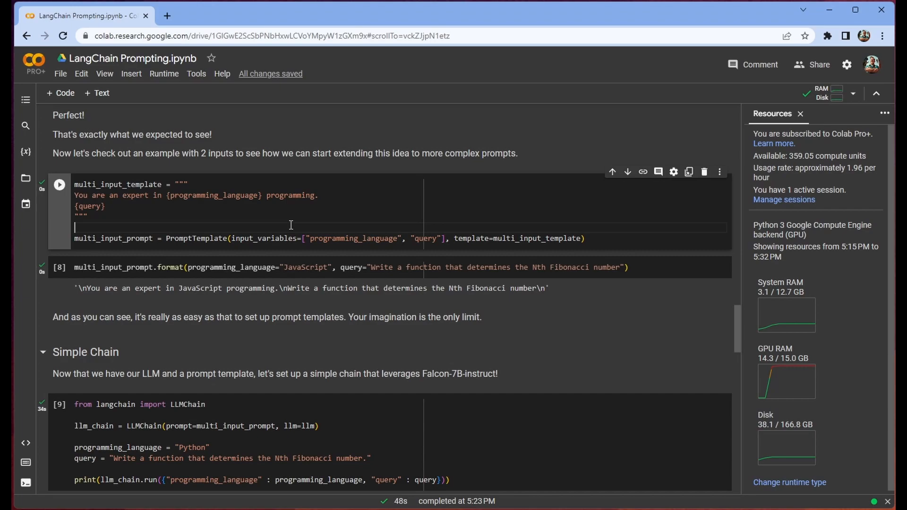
pyautogui.moveTo(181, 224)
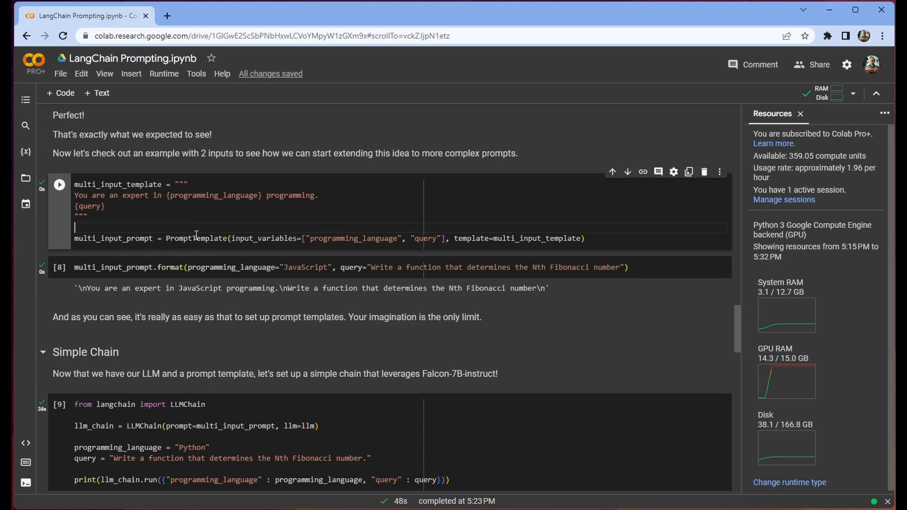
pyautogui.doubleClick(90, 206)
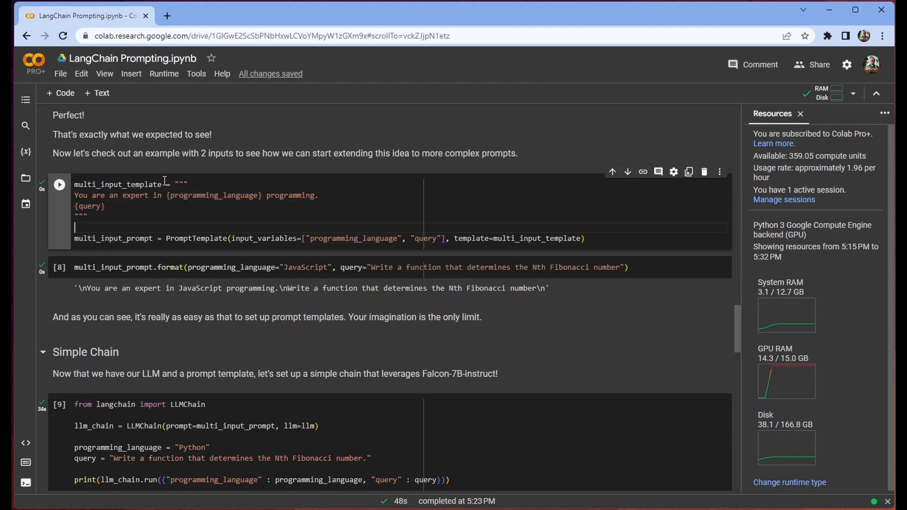
pyautogui.doubleClick(353, 237)
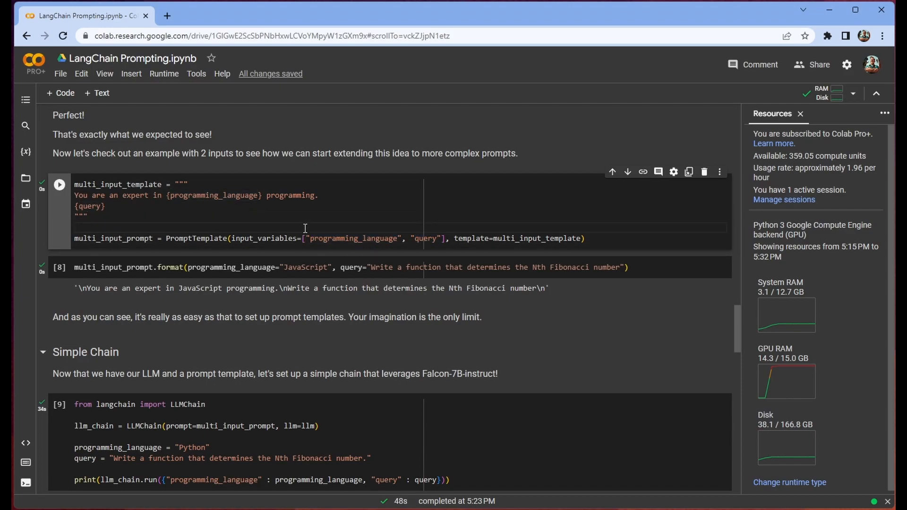
pyautogui.doubleClick(425, 238)
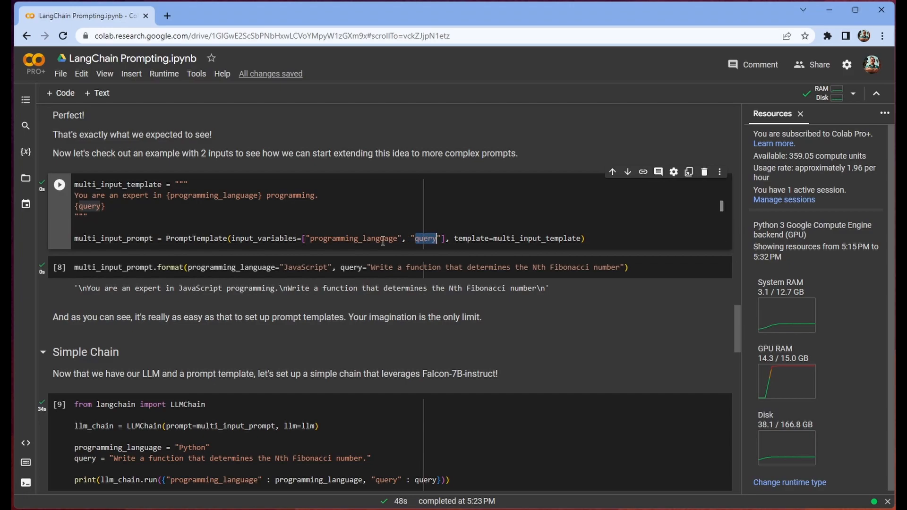
pyautogui.doubleClick(537, 238)
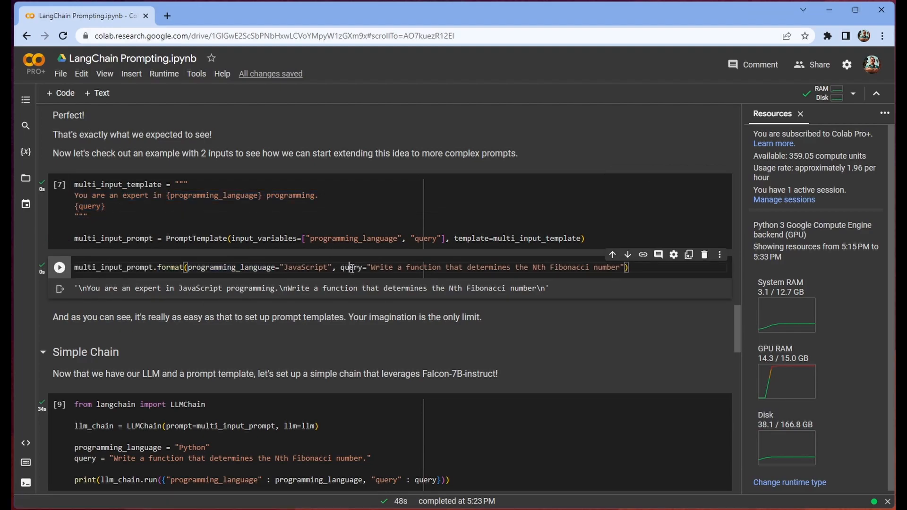
pyautogui.doubleClick(353, 238)
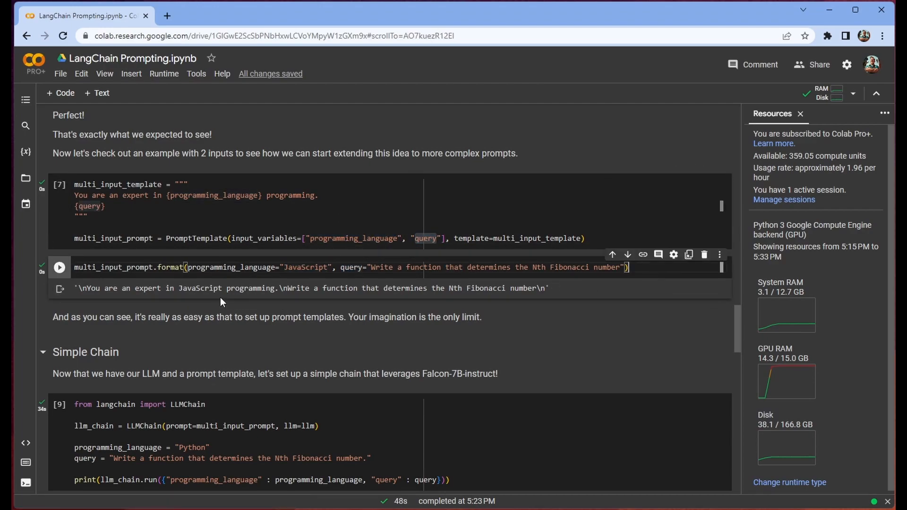
pyautogui.doubleClick(305, 267)
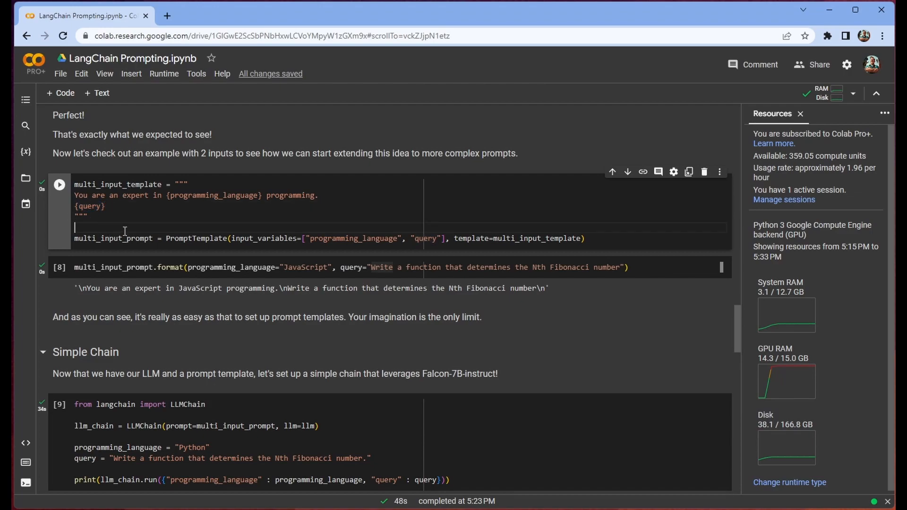
pyautogui.scroll(-3)
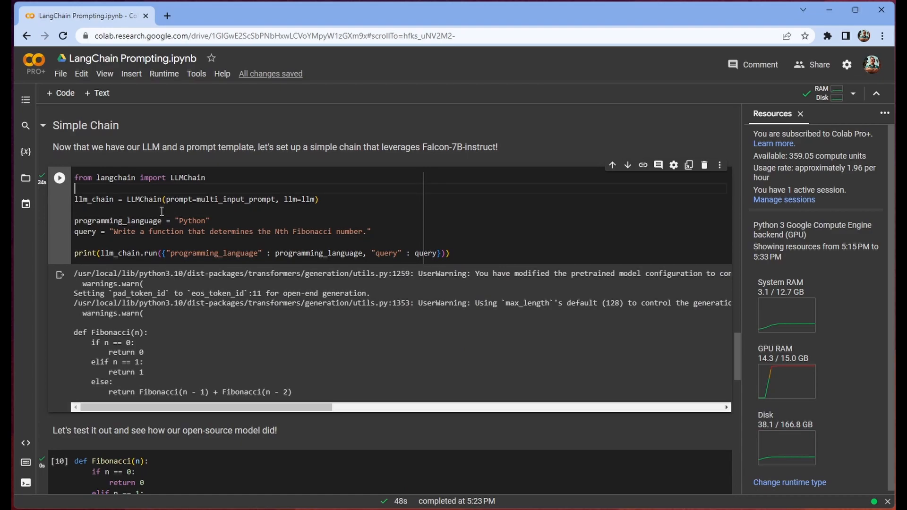
pyautogui.moveTo(127, 199); pyautogui.dragTo(318, 198)
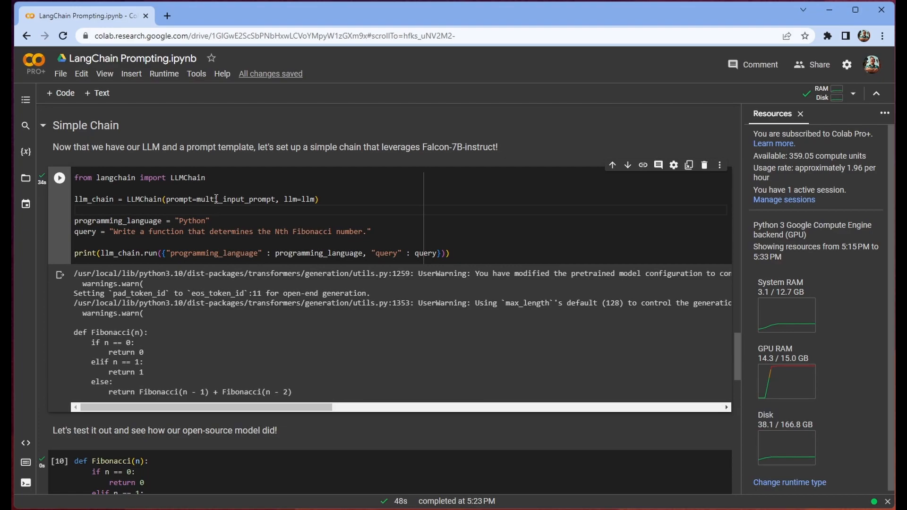
pyautogui.doubleClick(263, 199)
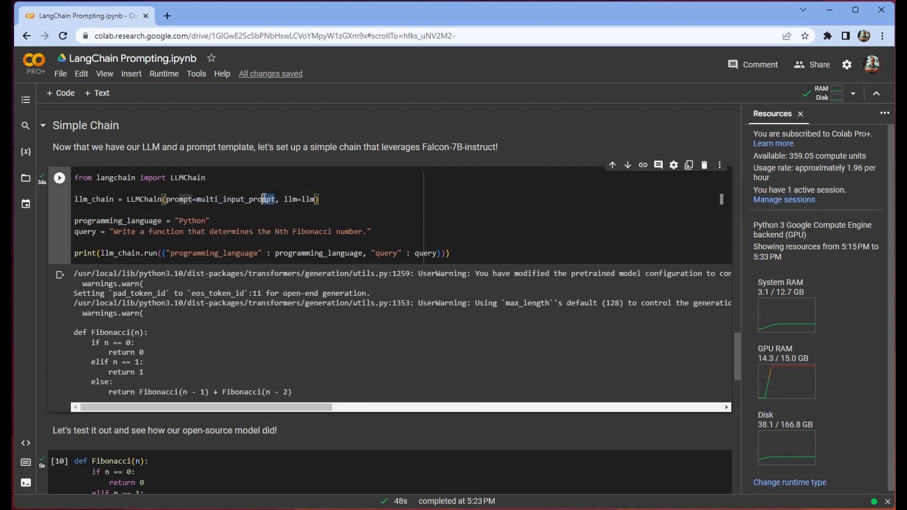
pyautogui.doubleClick(235, 199)
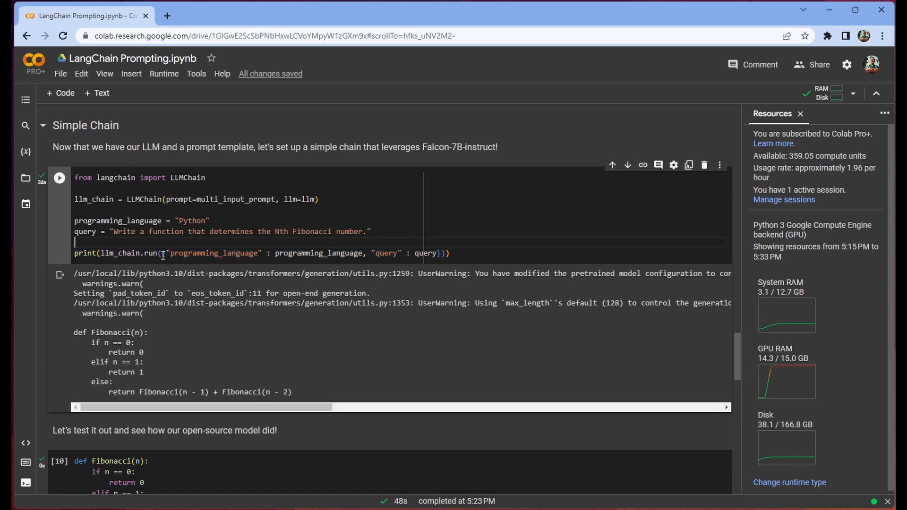
pyautogui.moveTo(164, 254); pyautogui.dragTo(441, 253)
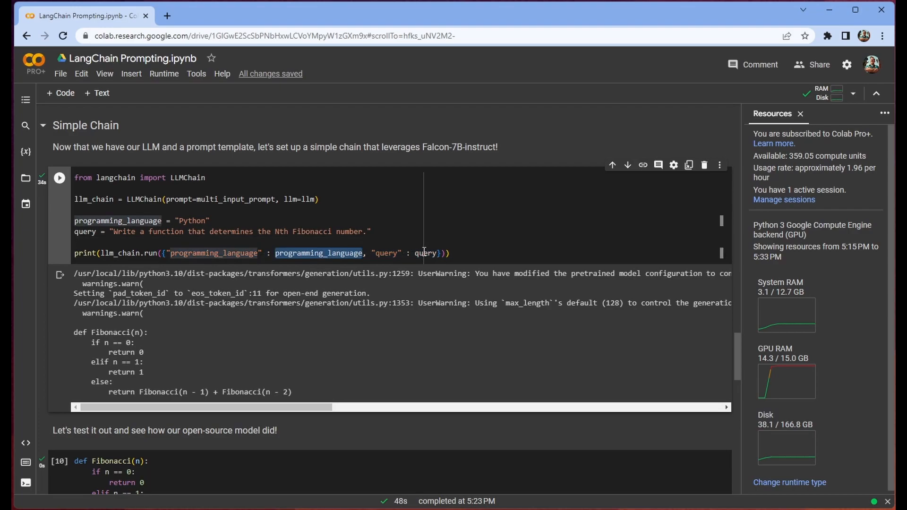
pyautogui.doubleClick(214, 253)
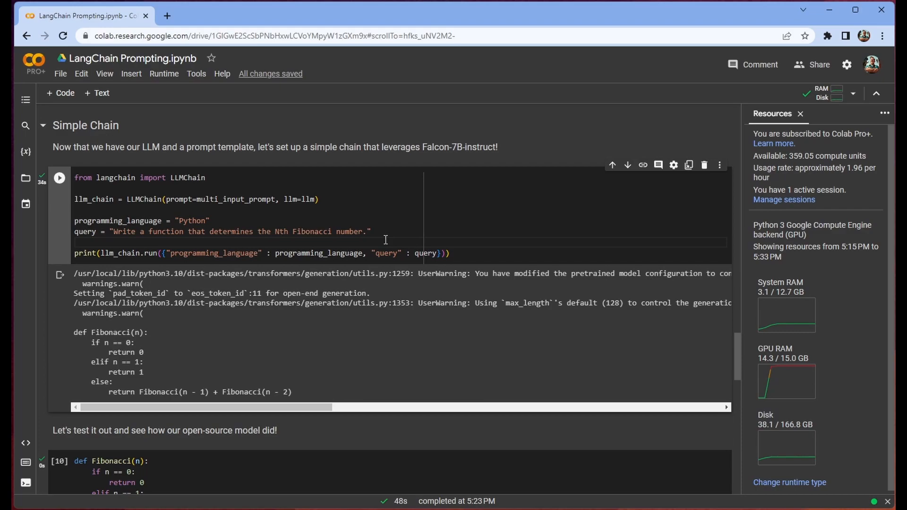
pyautogui.scroll(-3)
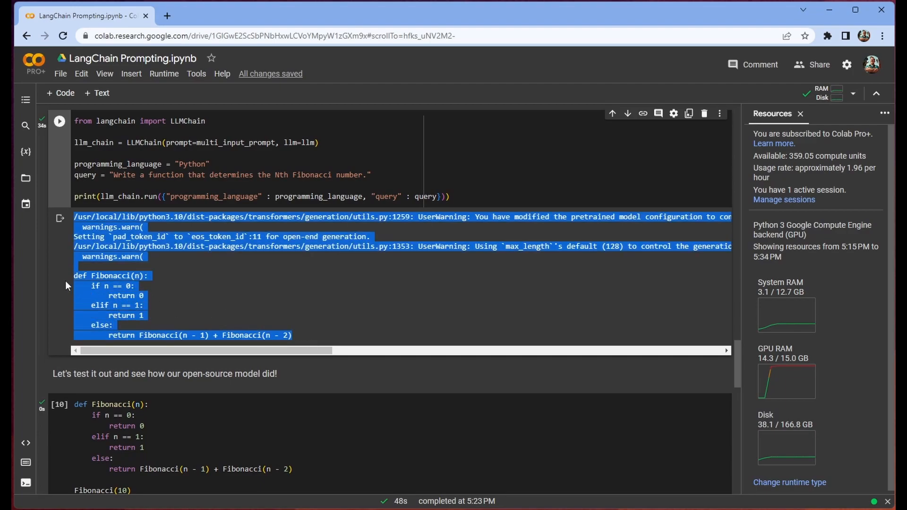
pyautogui.click(246, 180)
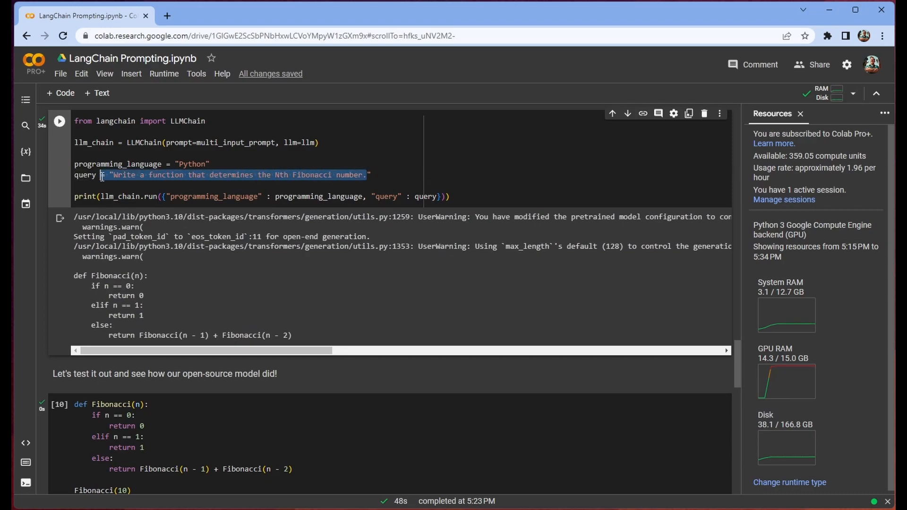
pyautogui.click(242, 190)
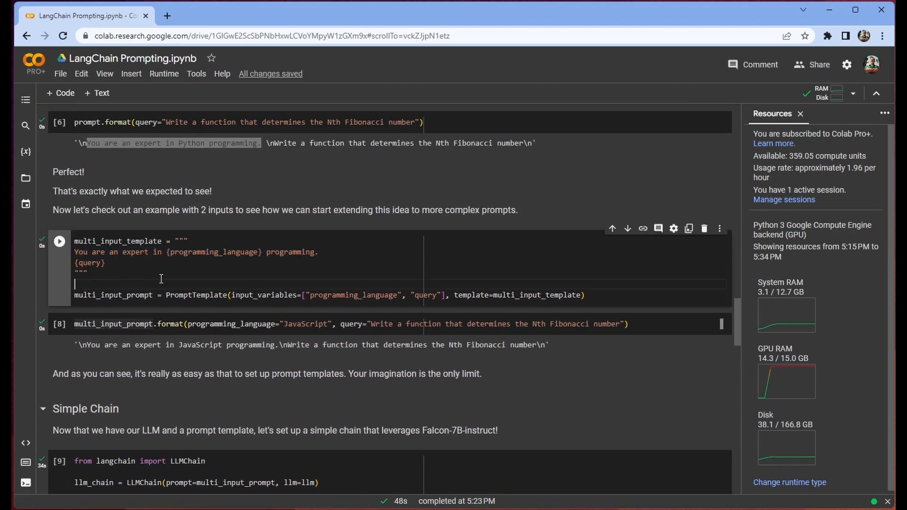
# Step: Scroll to the Fibonacci(10) test cell and highlight its output of 55
pyautogui.scroll(-3)
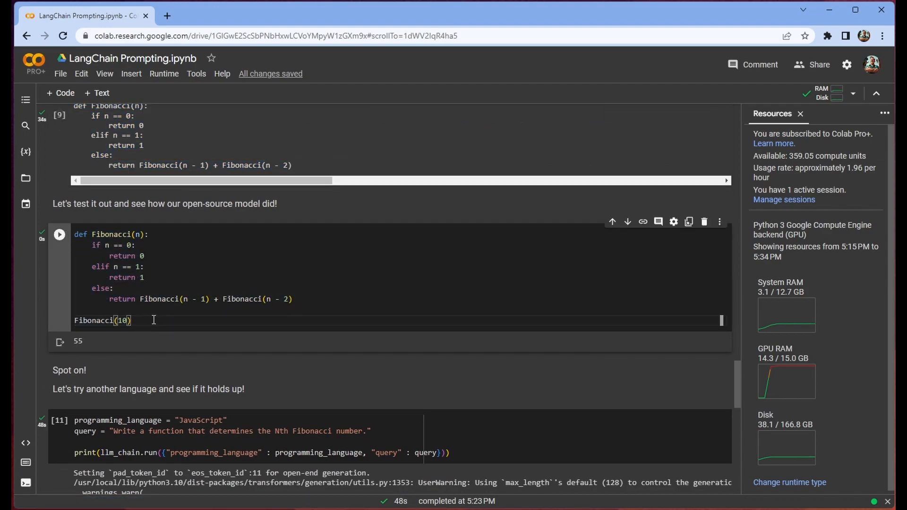
pyautogui.doubleClick(78, 341)
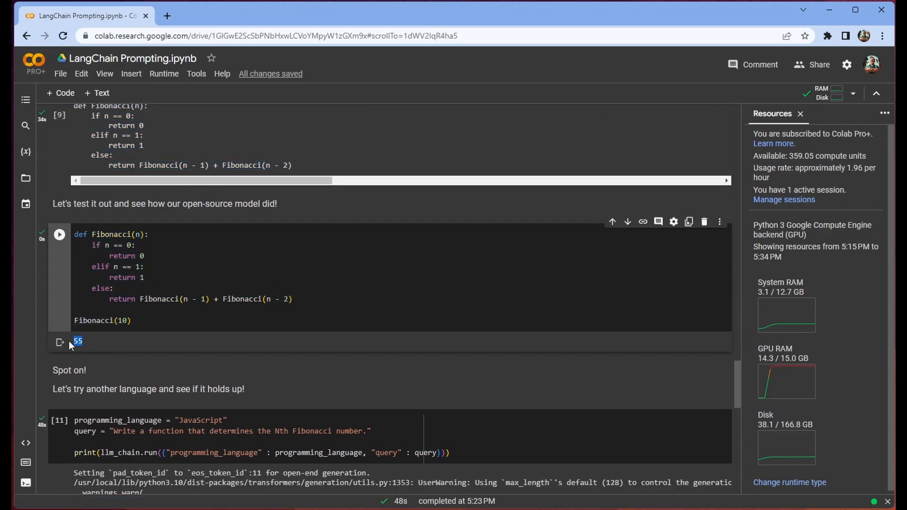
# Step: Scroll to the JavaScript LLMChain cell and highlight its generated Fibonacci function
pyautogui.scroll(-3)
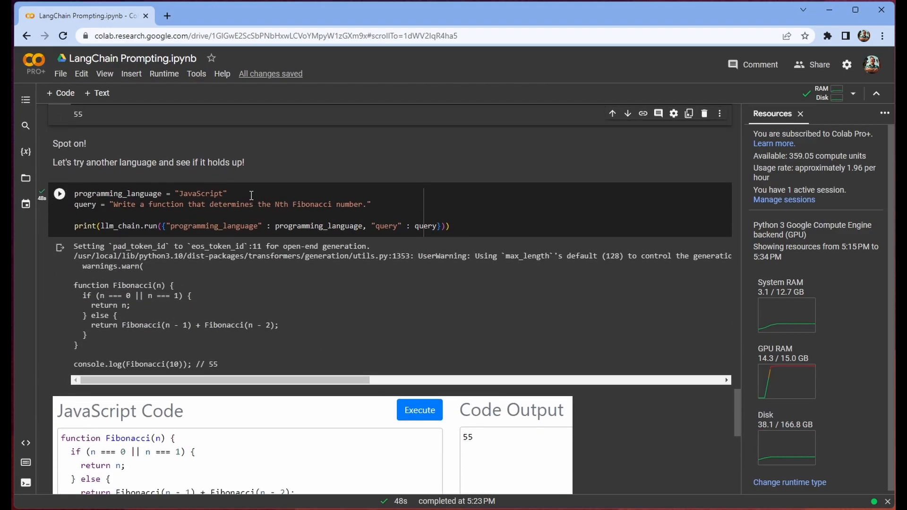
pyautogui.click(211, 193)
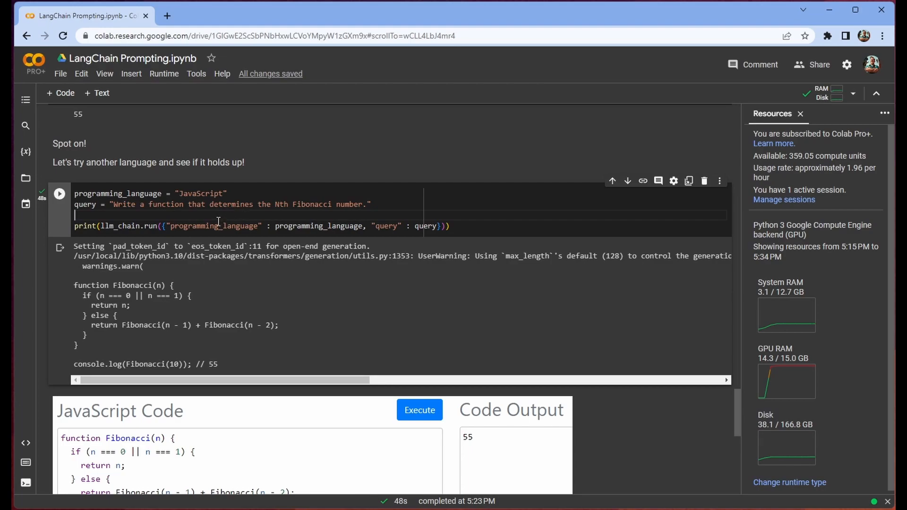
pyautogui.doubleClick(214, 226)
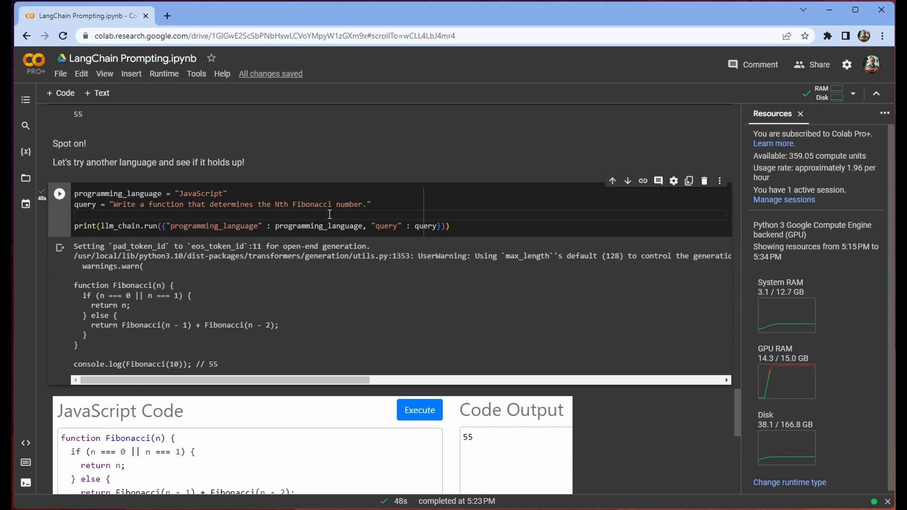
pyautogui.moveTo(302, 215)
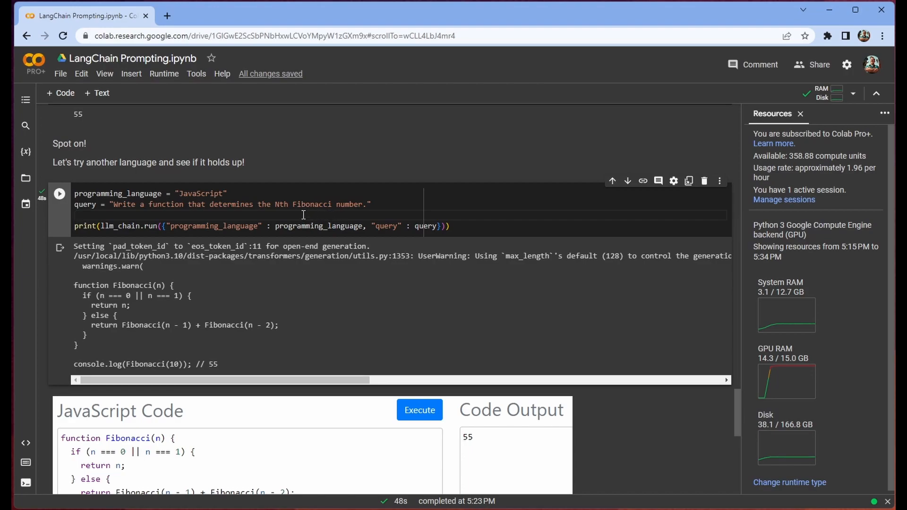
pyautogui.moveTo(306, 351)
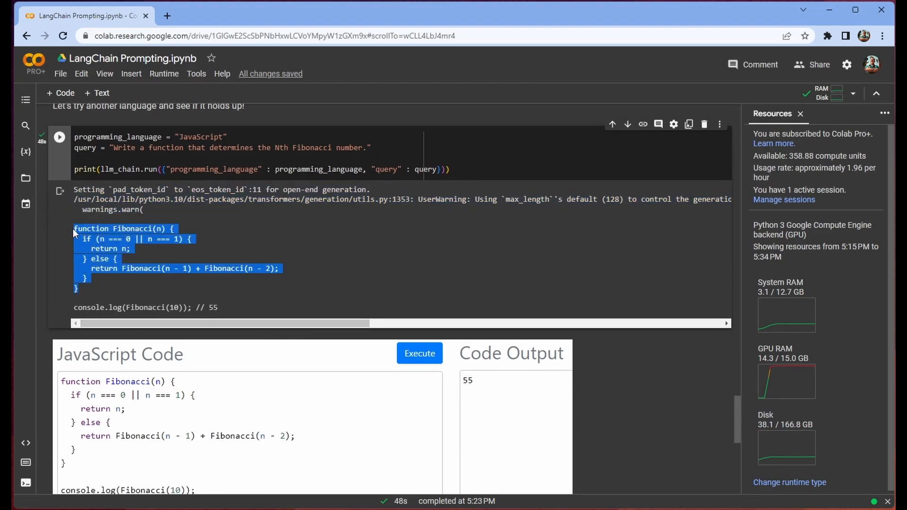
# Step: Scroll to the JavaScript code runner showing 55 and the Conclusion section
pyautogui.scroll(-3)
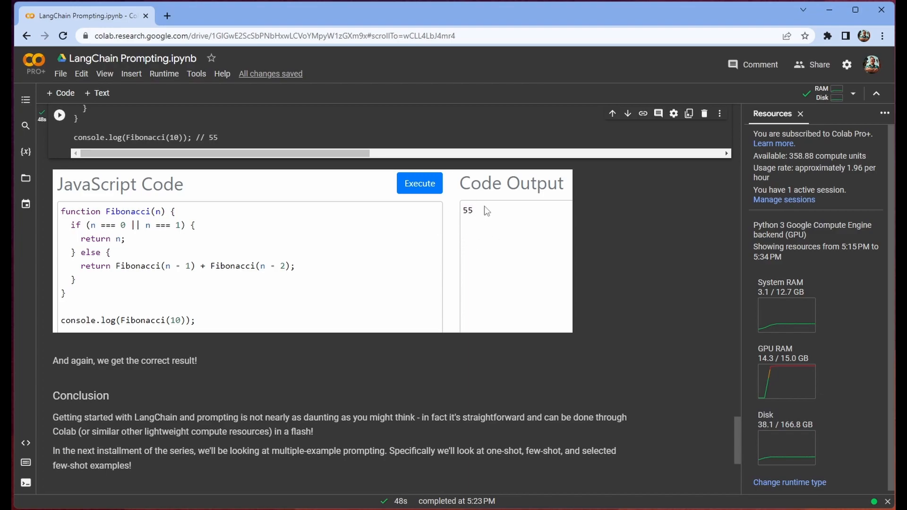
pyautogui.moveTo(557, 75)
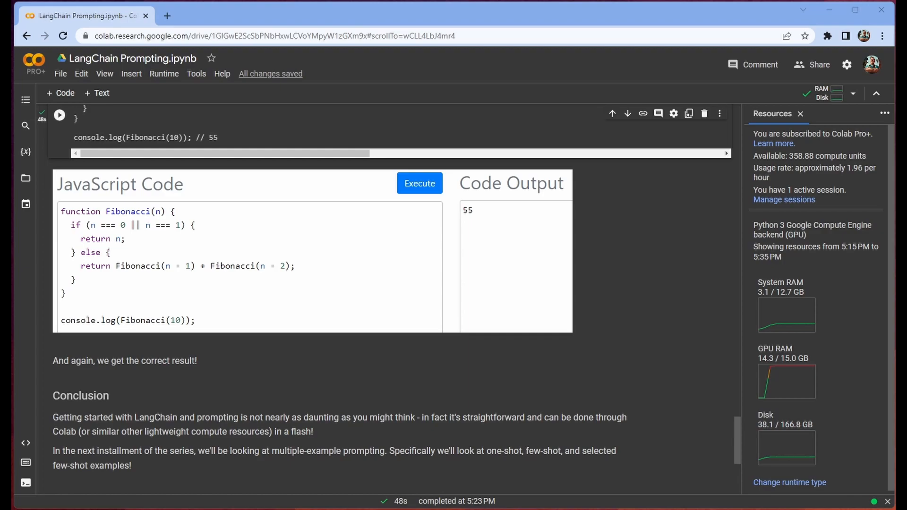
pyautogui.moveTo(698, 125)
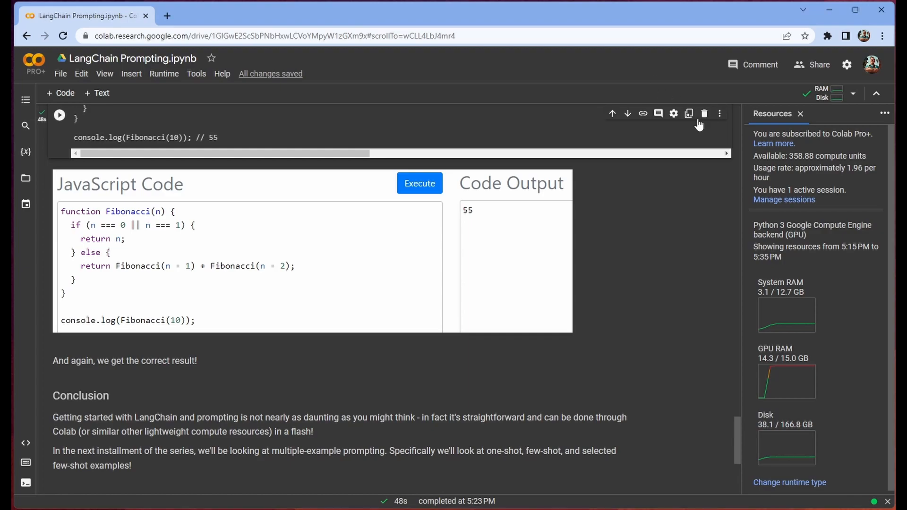